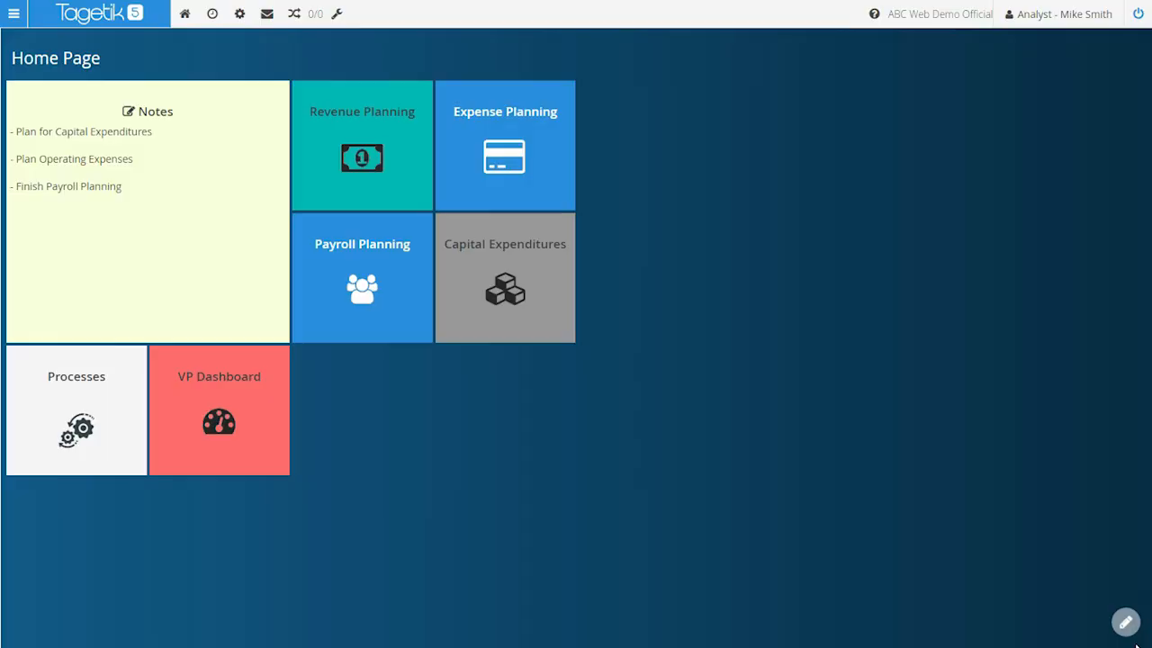
mouse_move(692, 252)
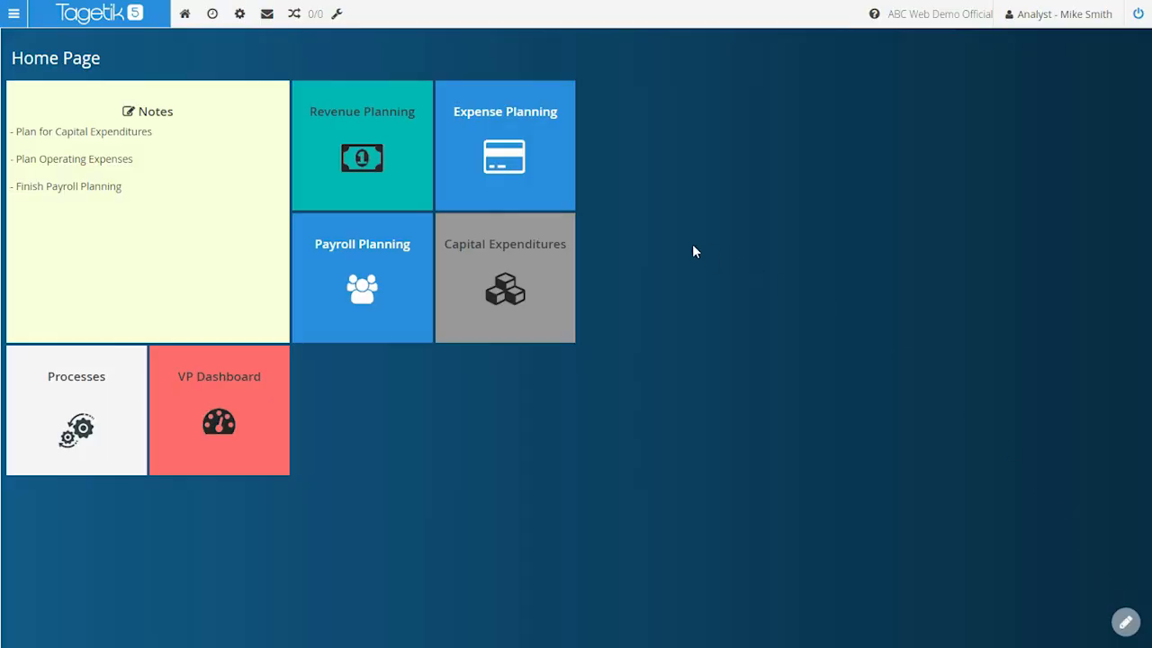
mouse_move(513, 294)
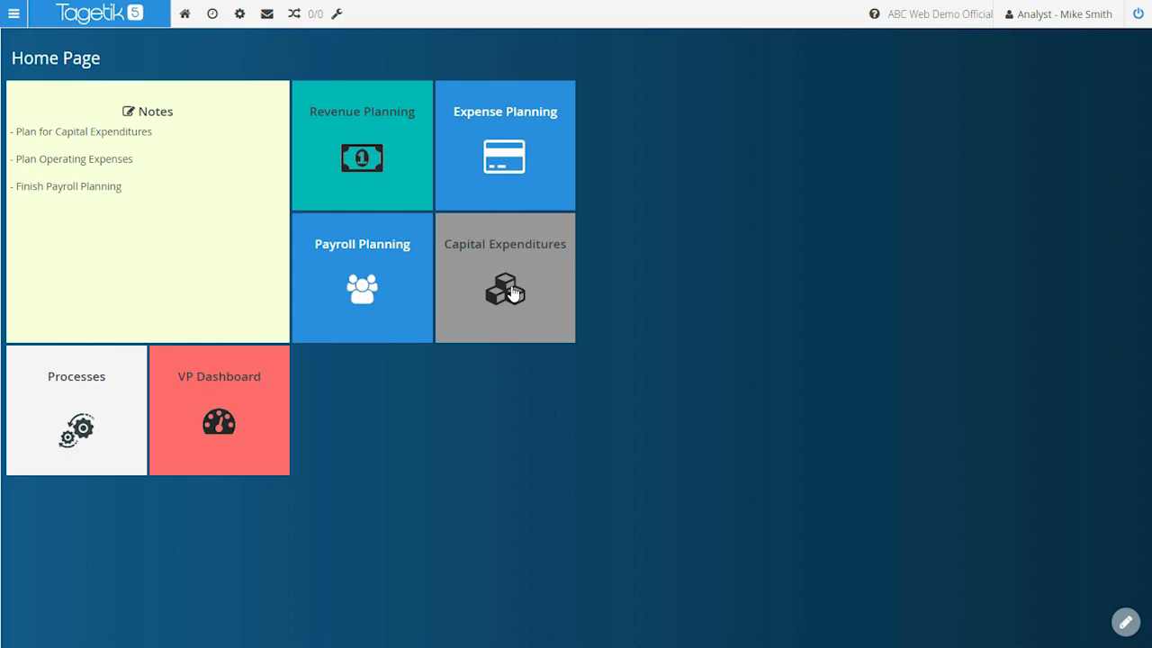
Add a new asset addition row described as 'Tagetik CPM' on the Capital Expenditures form
left_click(504, 277)
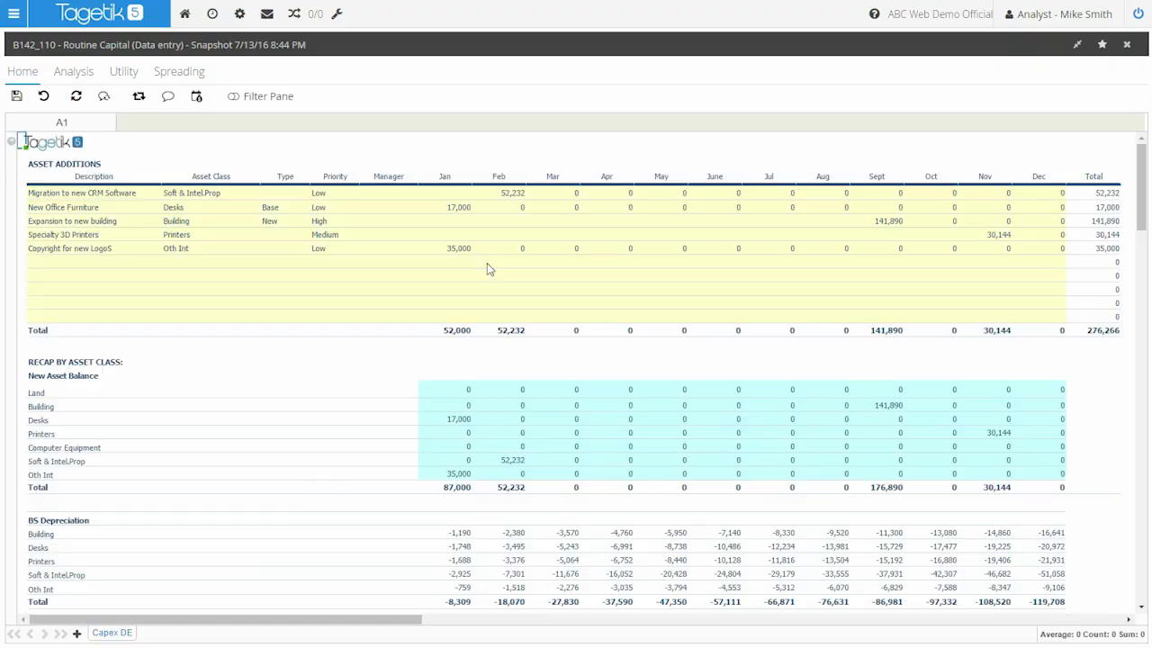
mouse_move(85, 268)
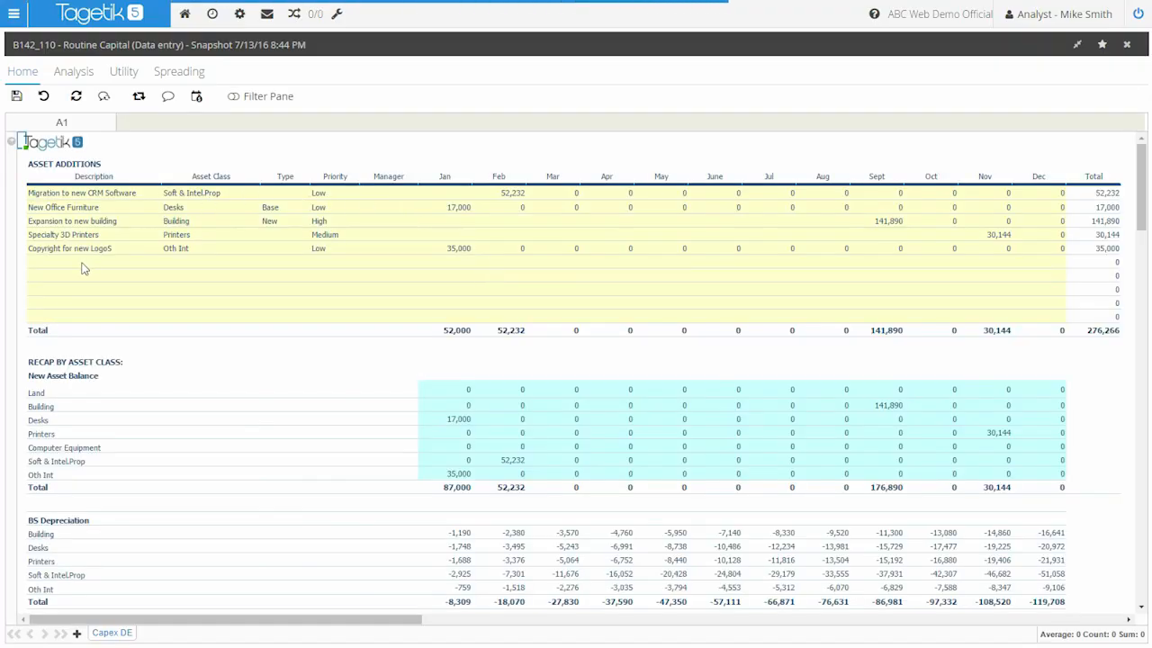
left_click(93, 262)
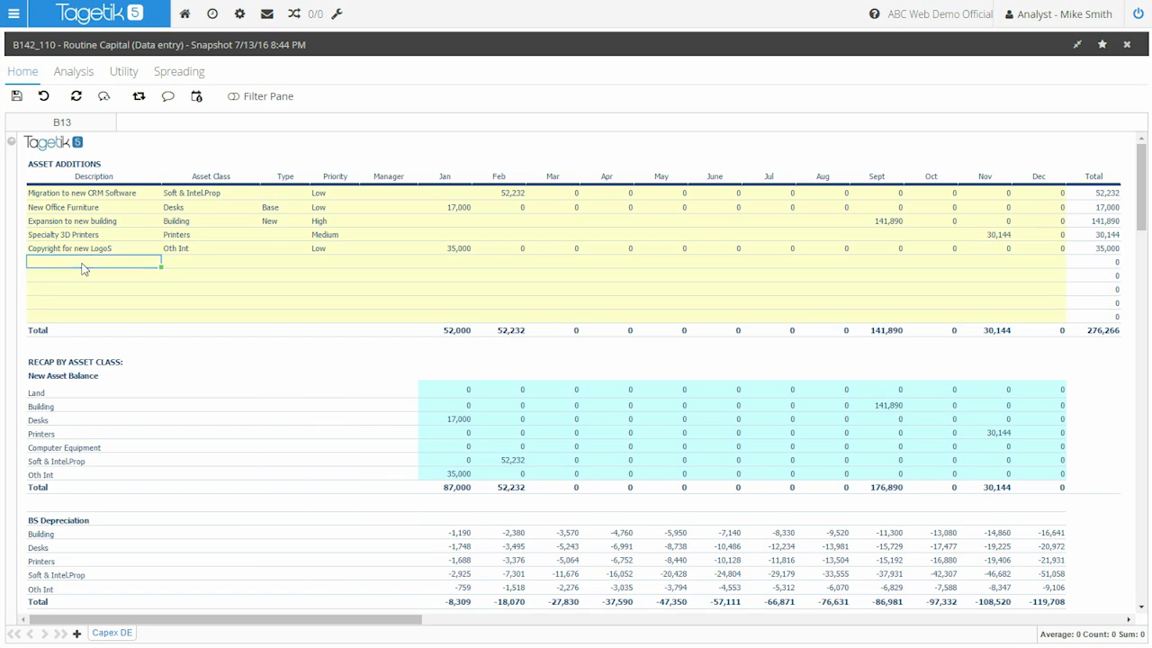
type("Tagetik CPM")
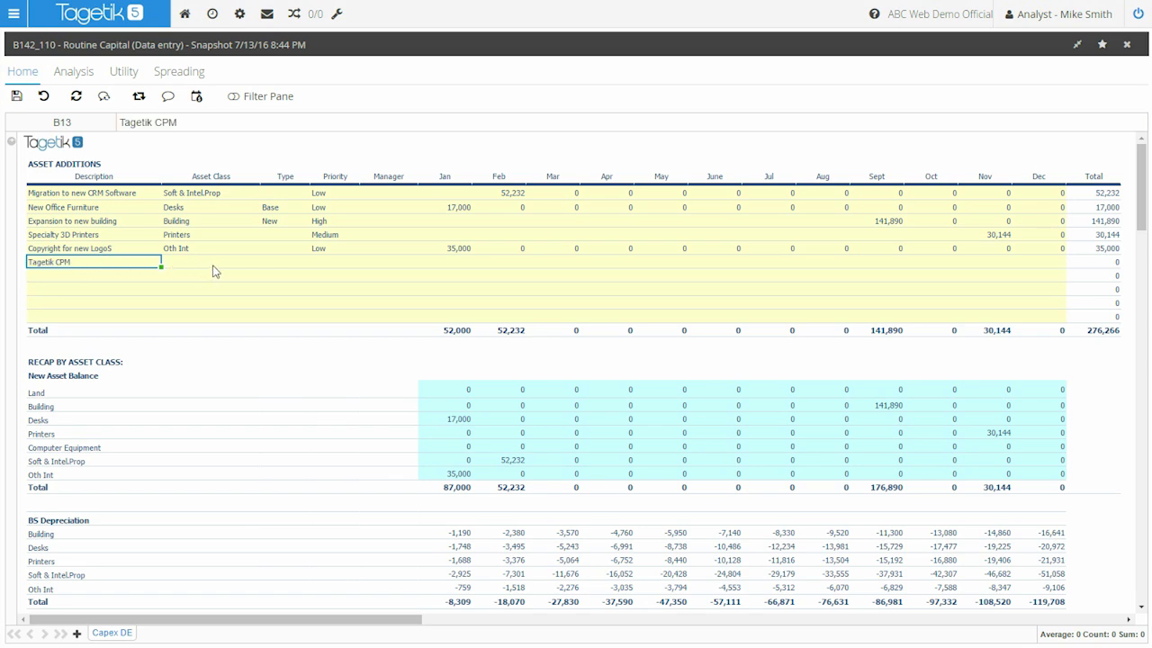
Set the Tagetik CPM row to asset class Soft & Intel Prop, type New, priority High
left_click(256, 263)
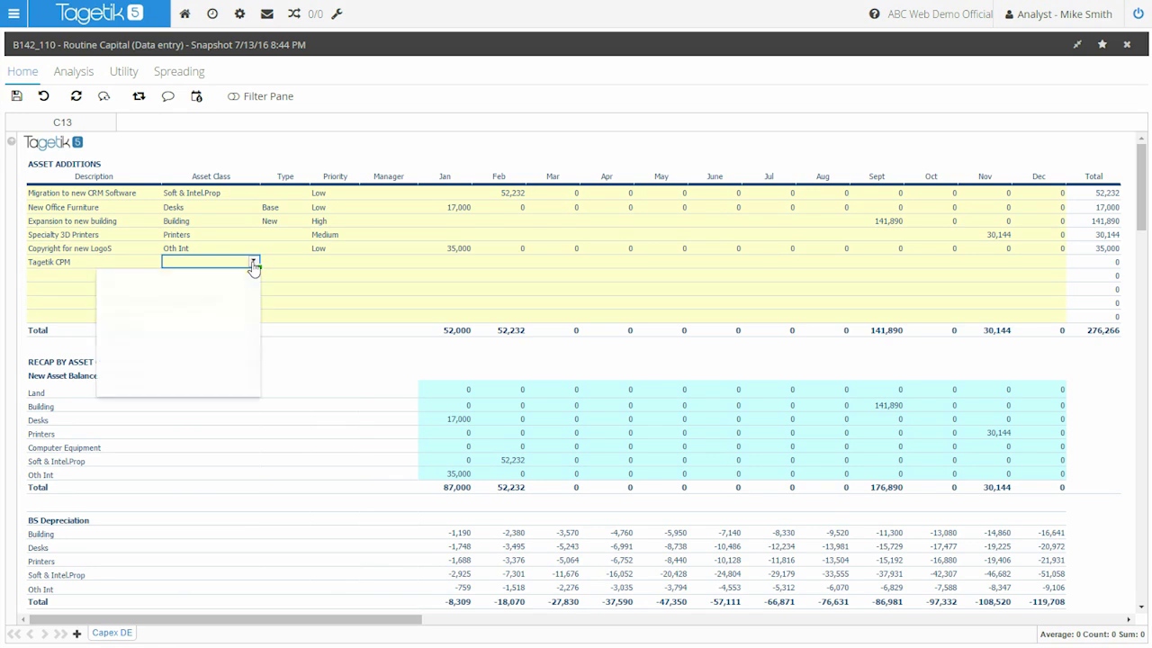
left_click(189, 273)
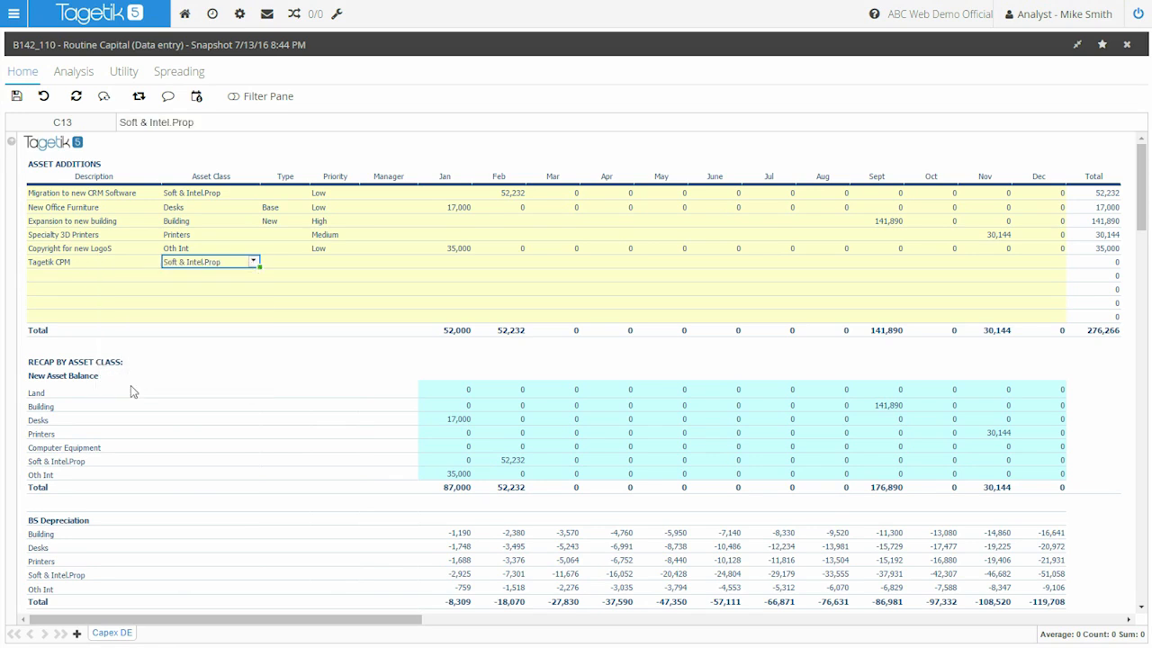
mouse_move(219, 313)
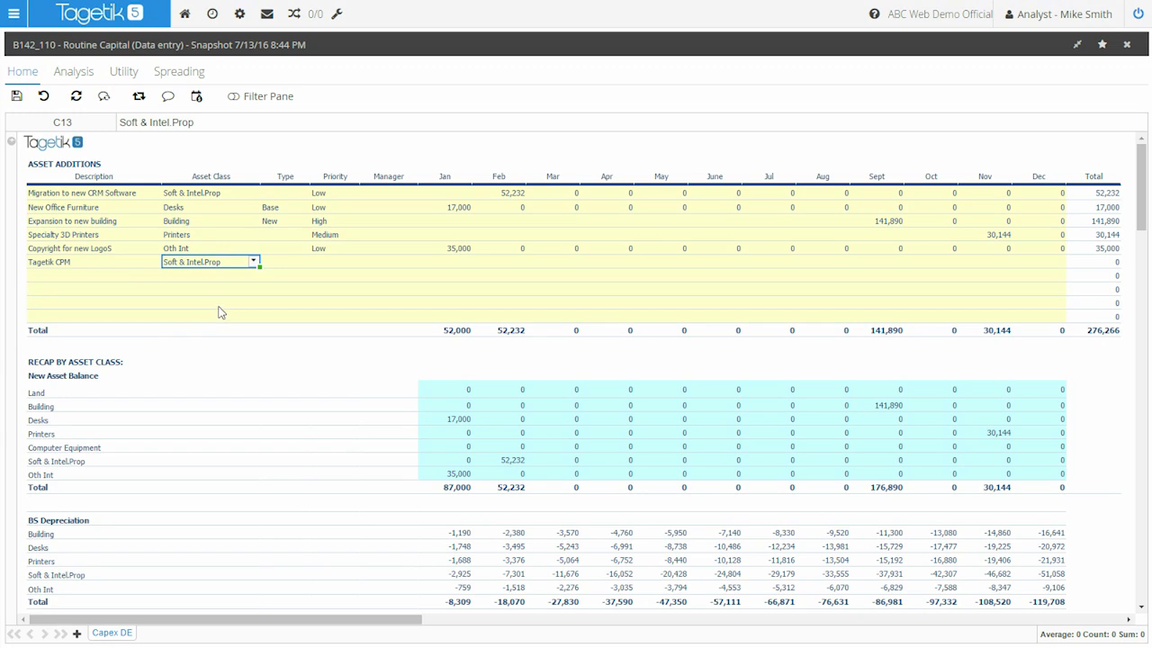
mouse_move(255, 281)
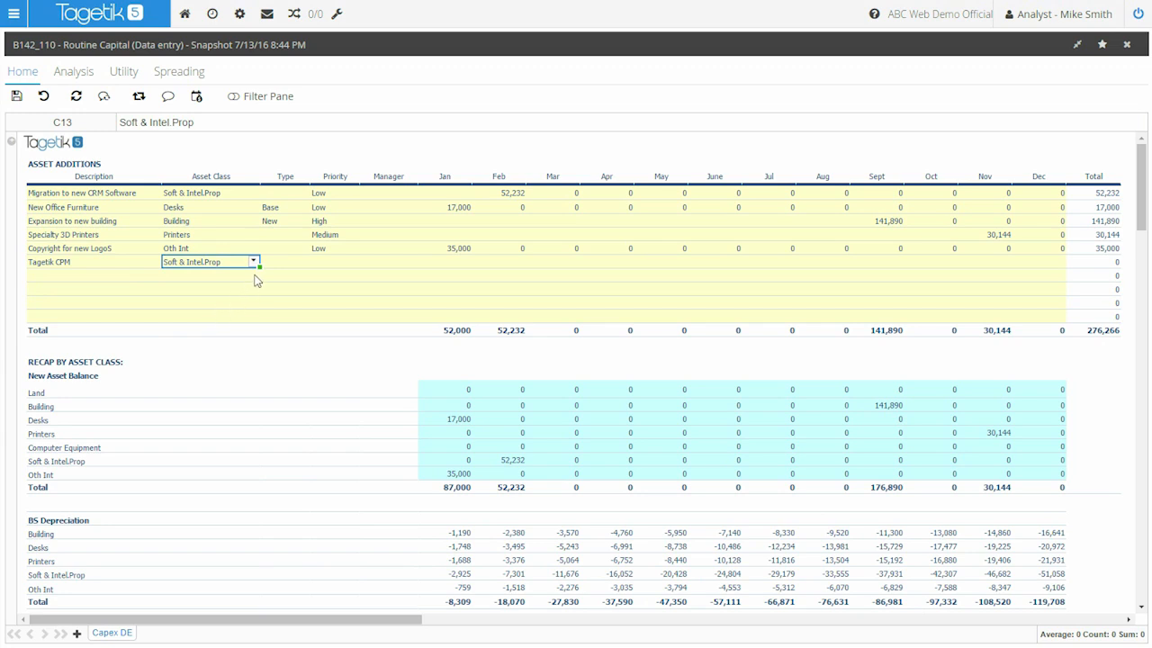
mouse_move(265, 277)
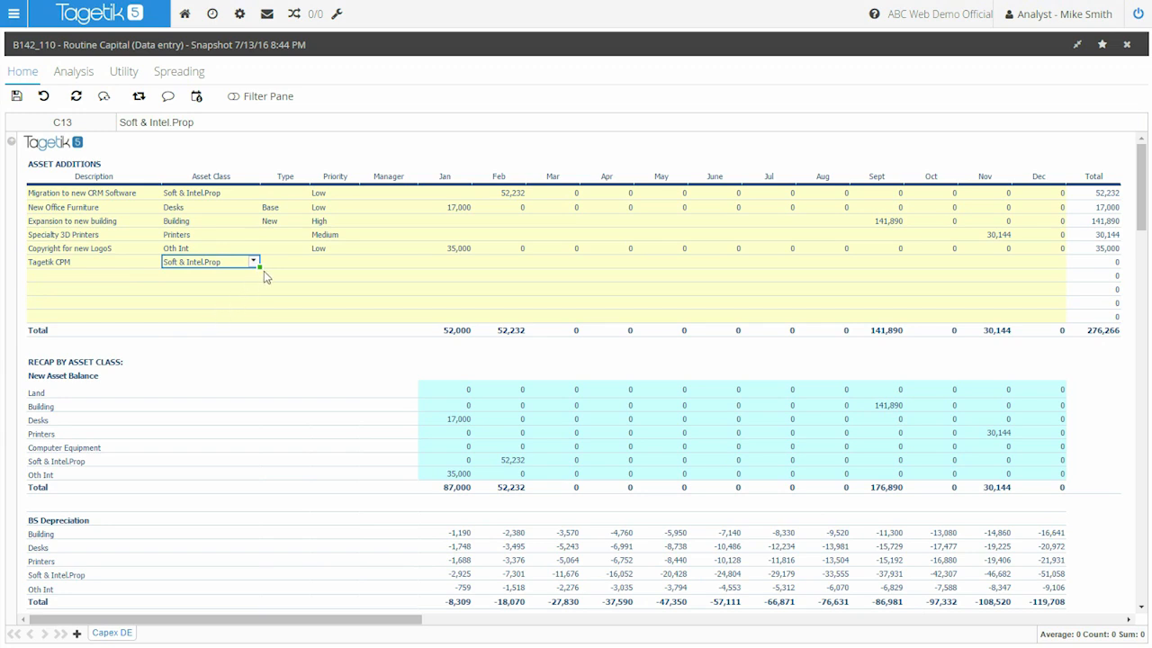
mouse_move(306, 267)
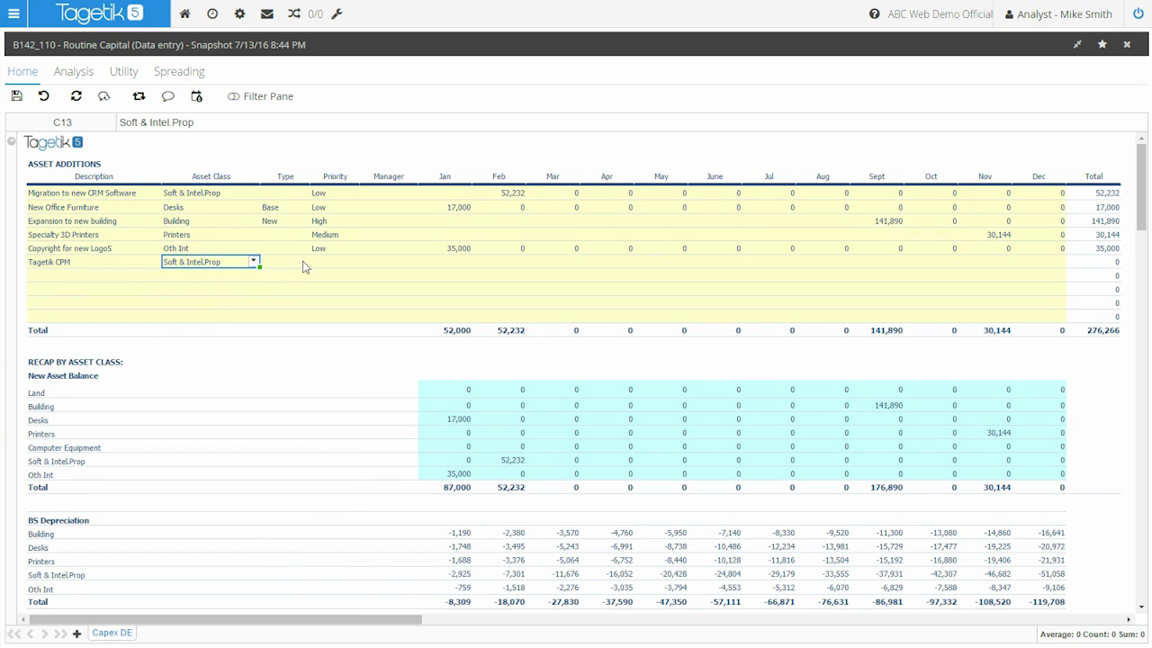
left_click(304, 263)
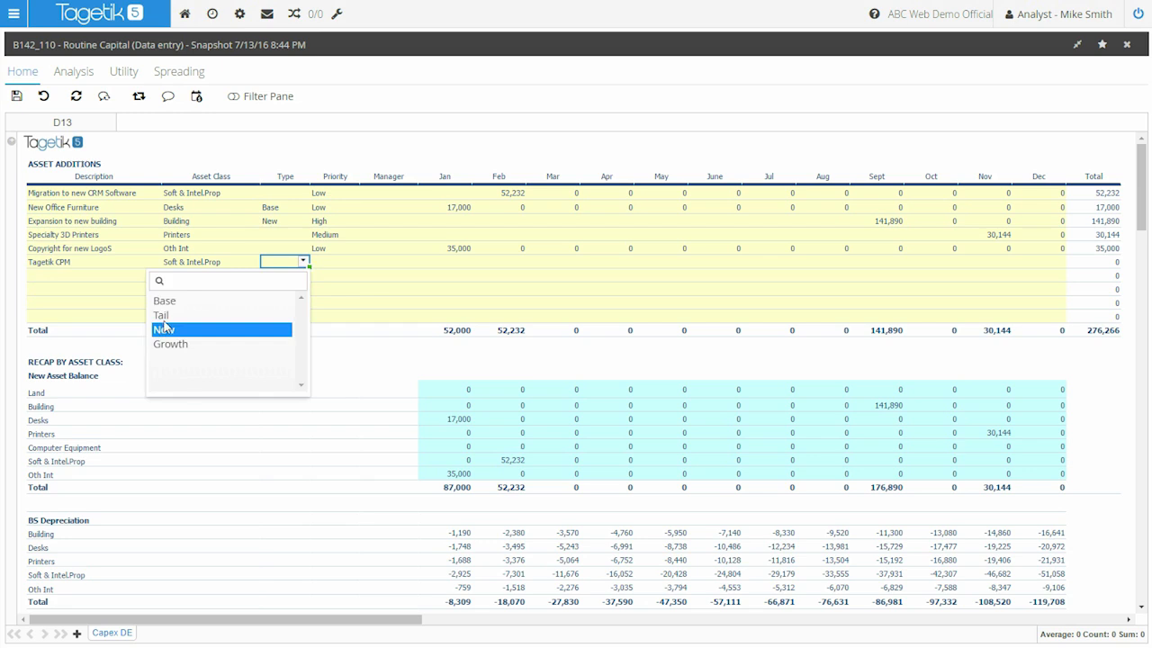
left_click(165, 328)
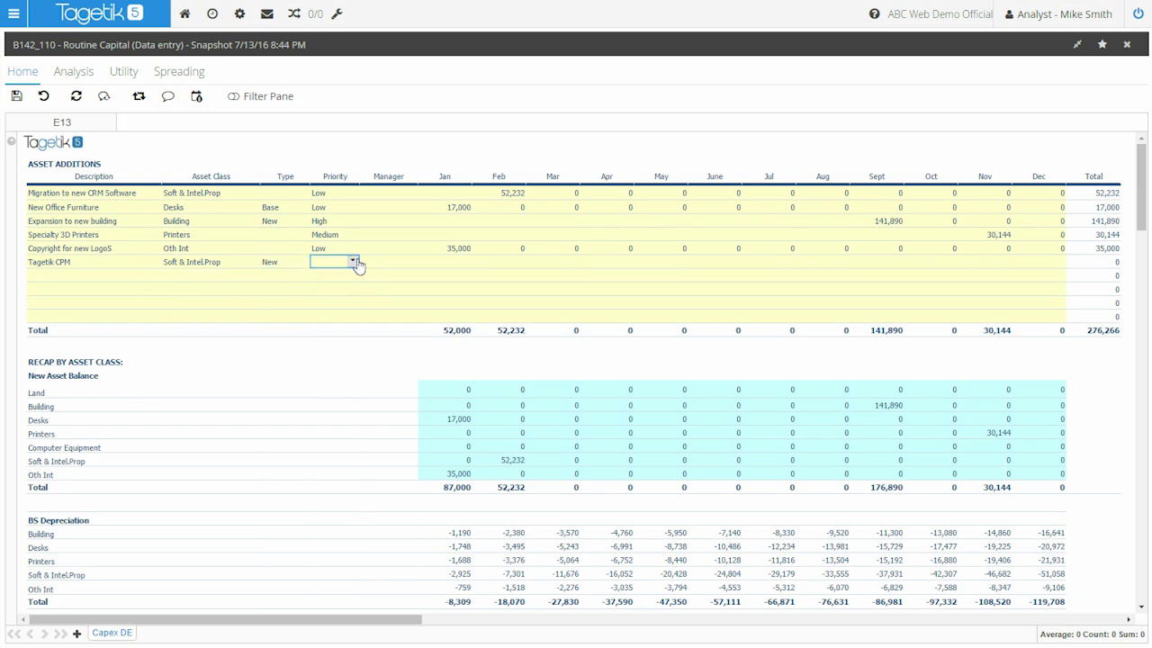
left_click(320, 261)
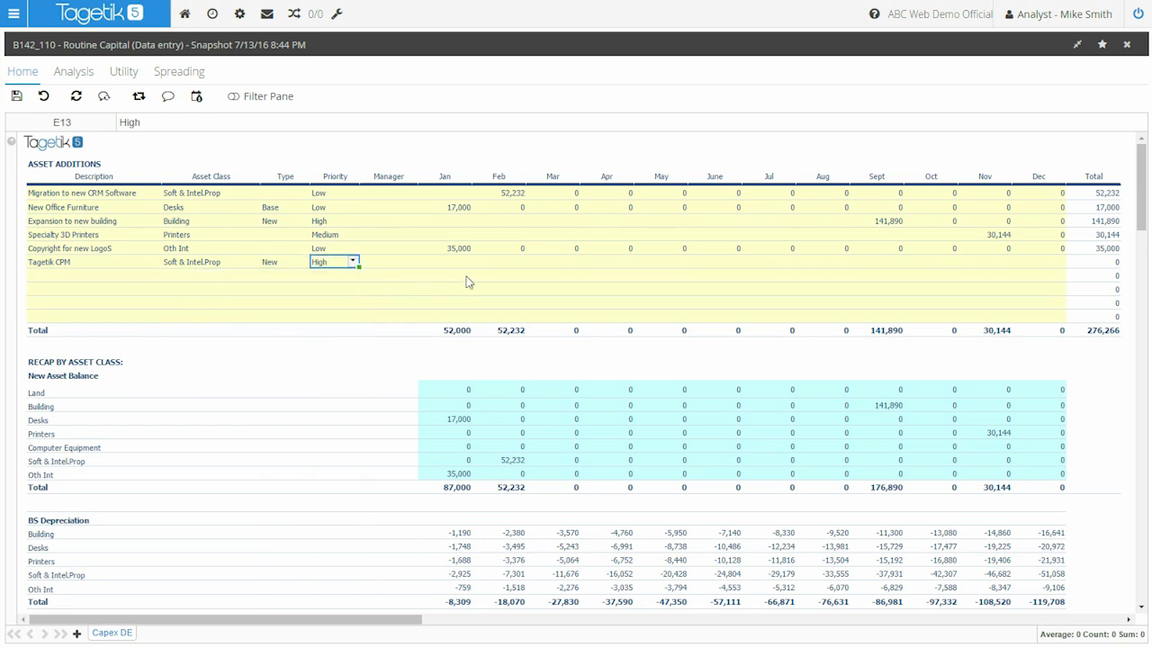
left_click(608, 263)
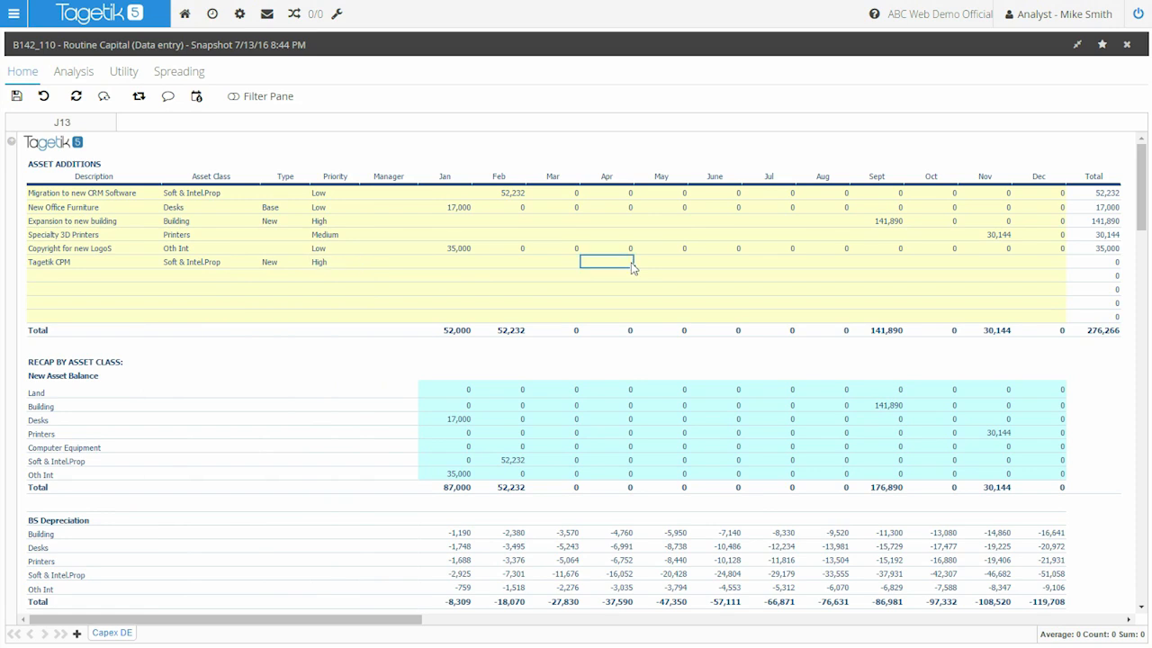
Enter 80,000 in April for Tagetik CPM so totals and depreciation recalculate
type("8000")
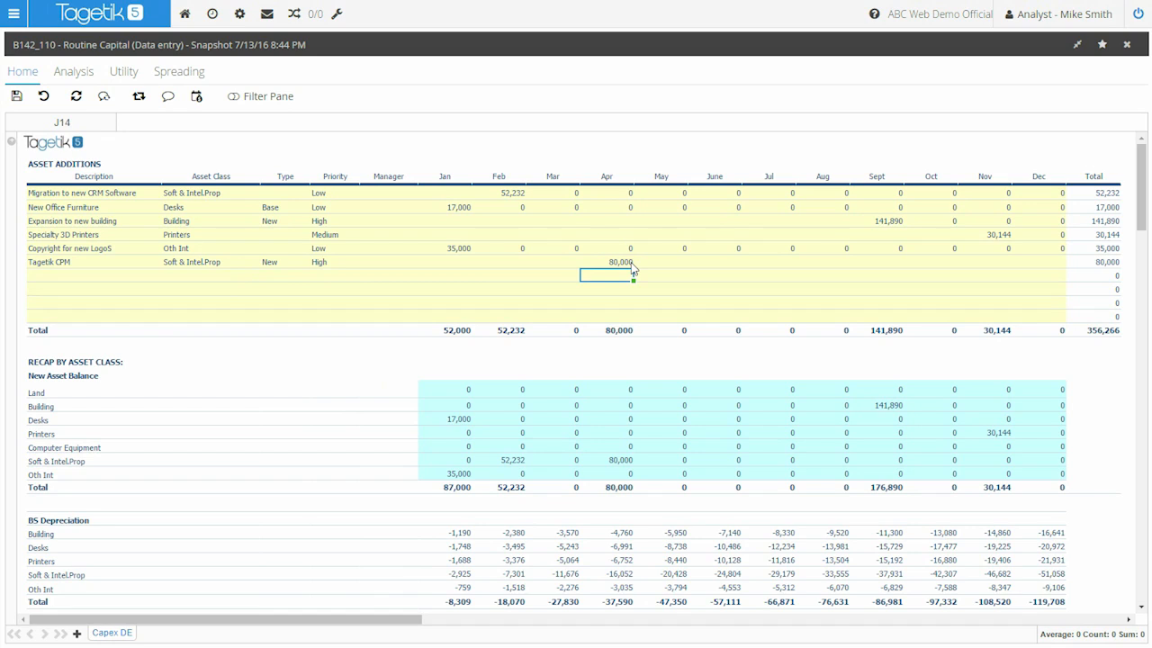
left_click(606, 262)
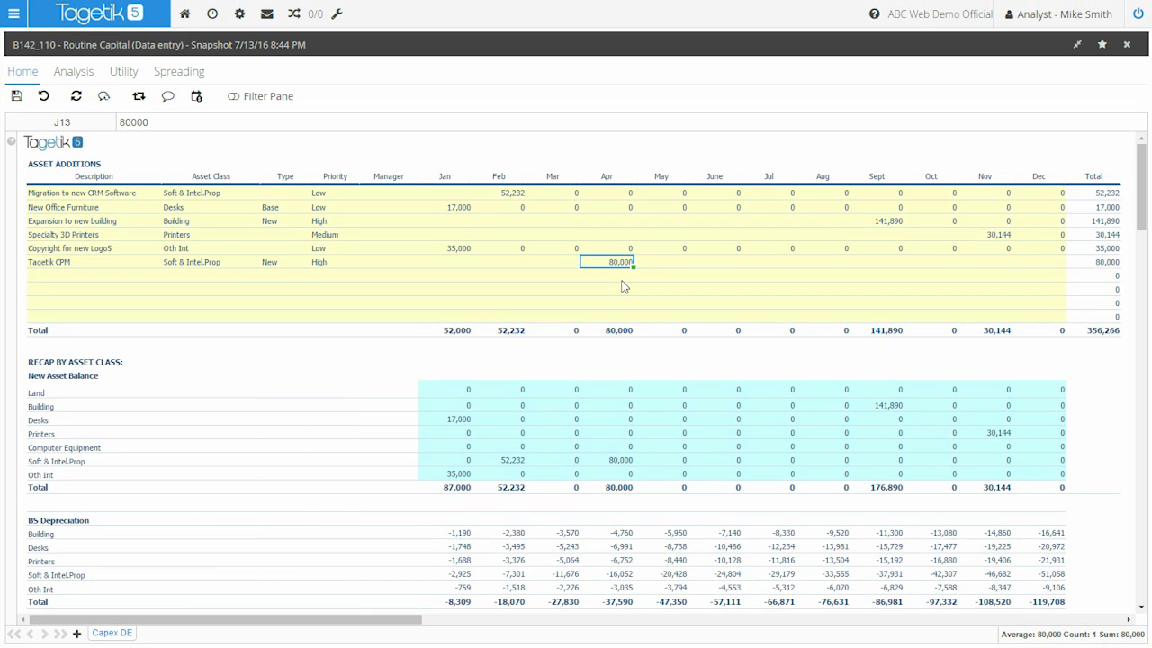
mouse_move(579, 382)
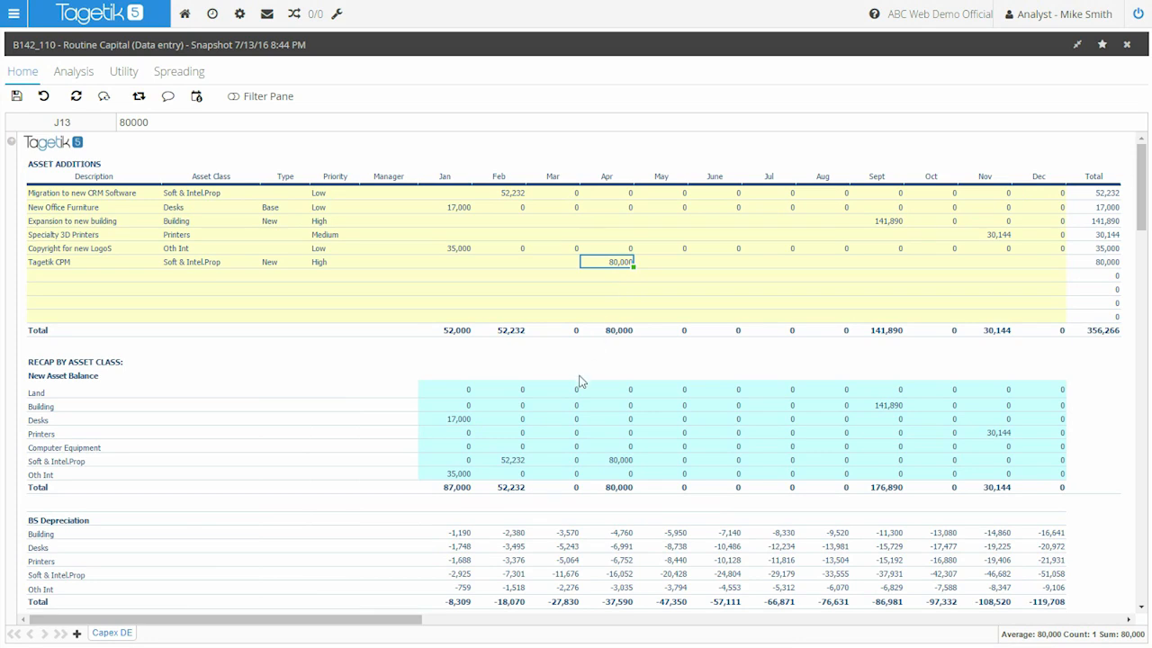
mouse_move(585, 424)
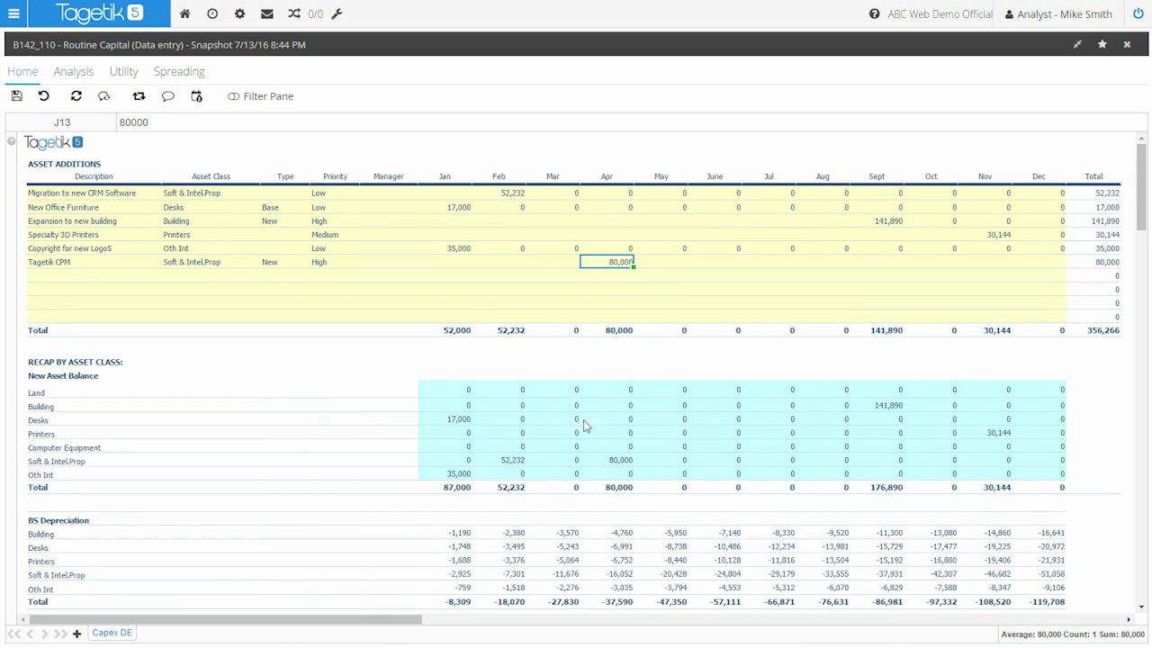
mouse_move(43, 483)
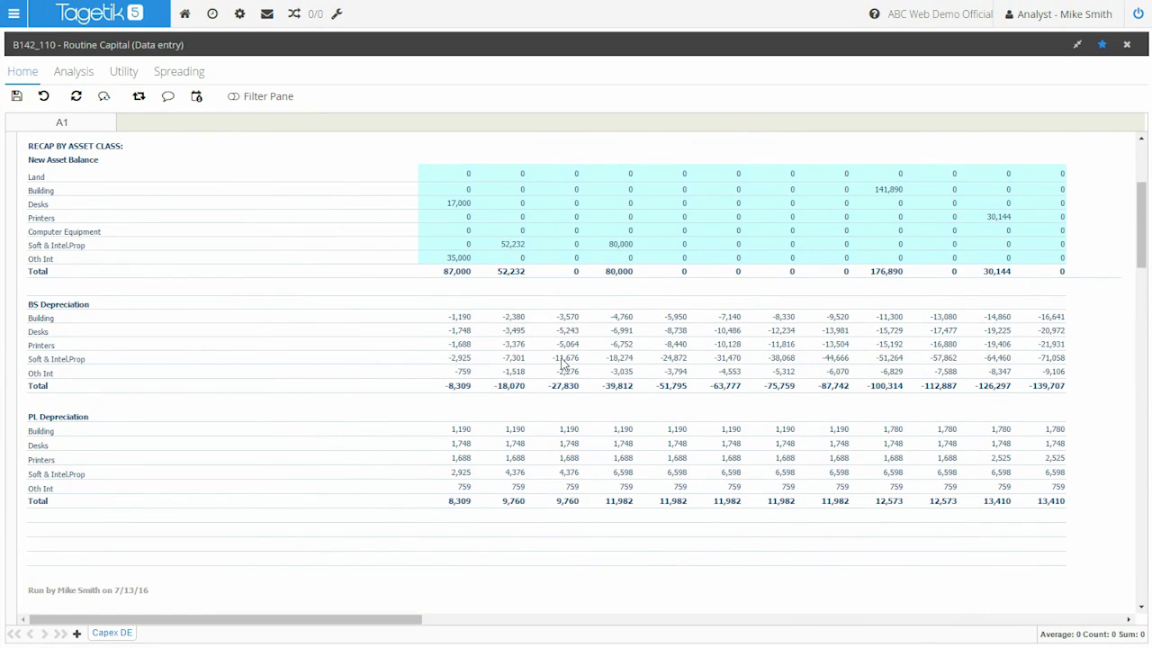
left_click_drag(565, 358, 683, 358)
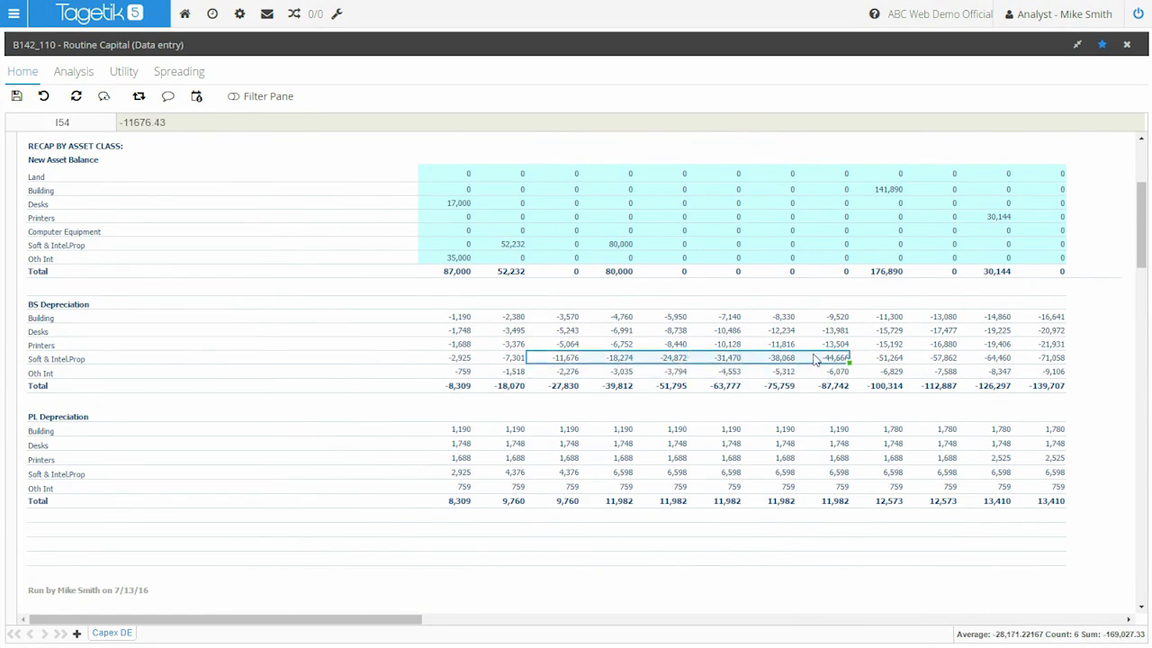
mouse_move(565, 477)
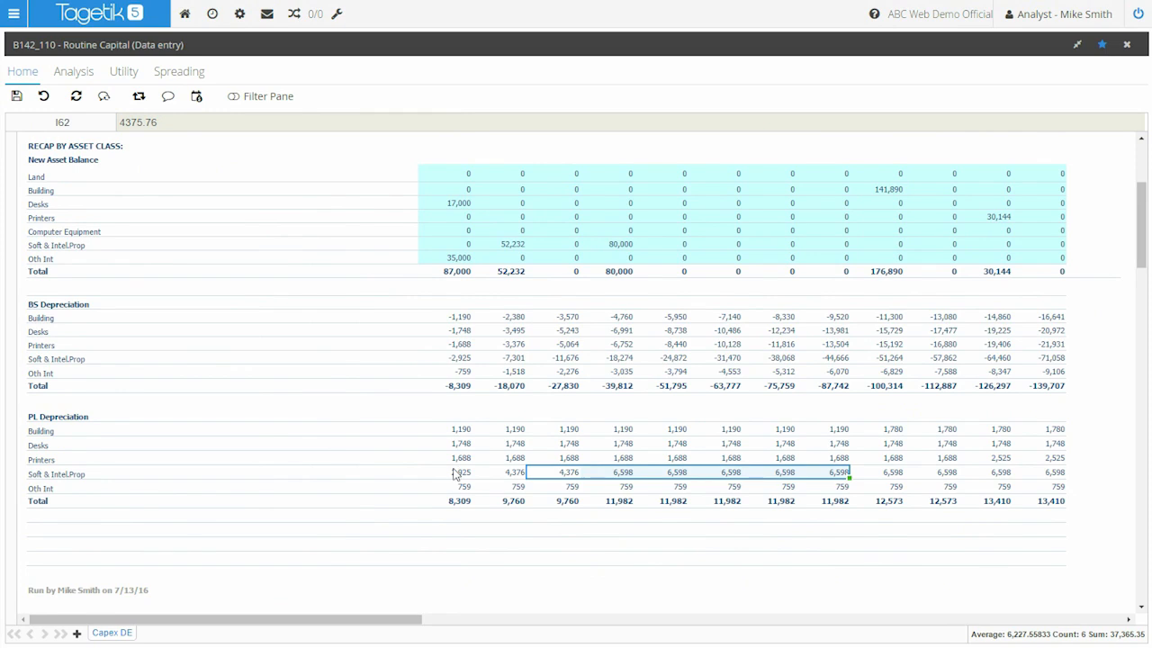
left_click_drag(459, 472, 729, 472)
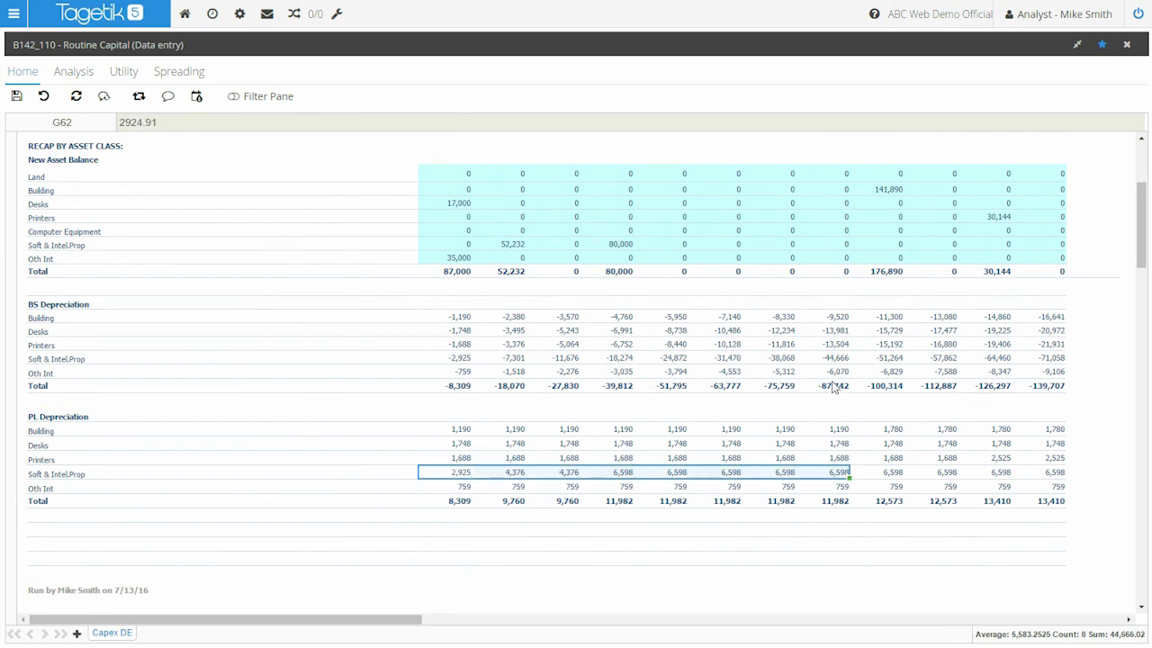
mouse_move(1087, 608)
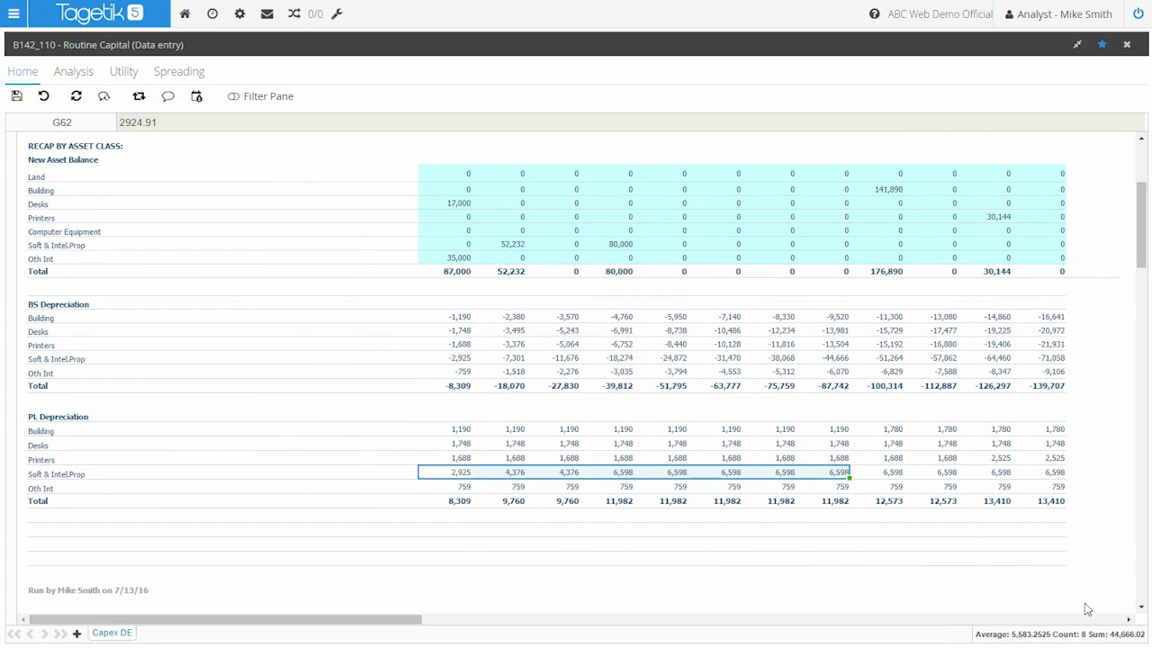